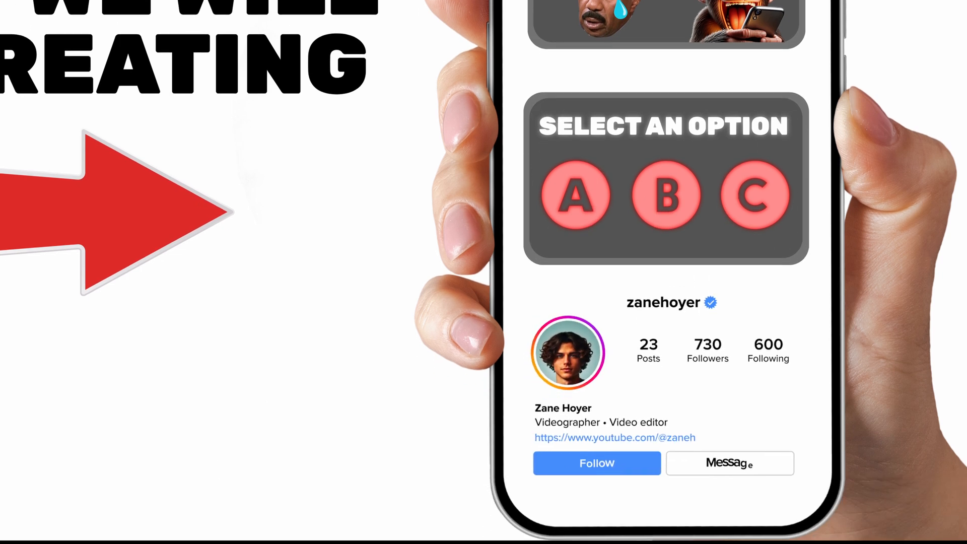
# Step: Go to the Canva page with the red arrow and the Average Revenue video mockup
pyautogui.click(596, 463)
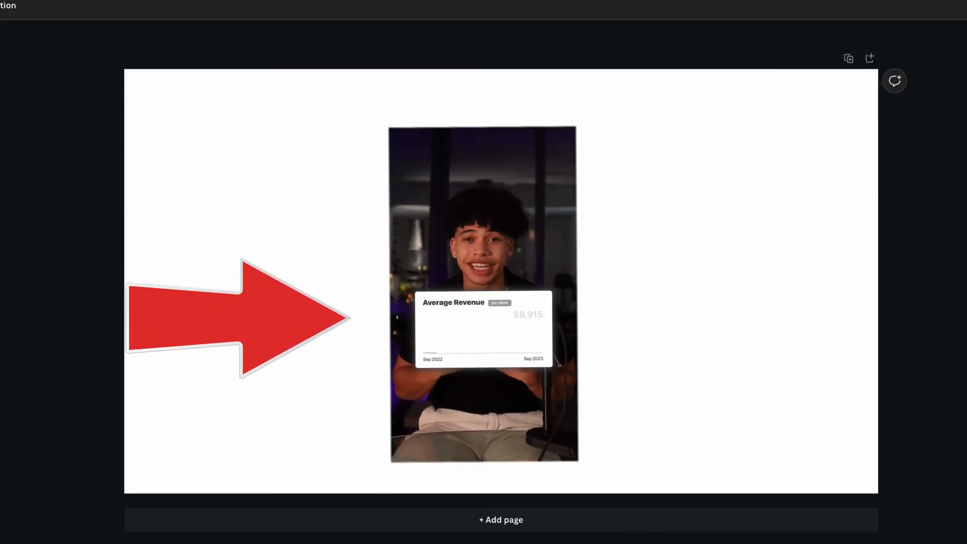
# Step: Search Canva Elements for 'sales' graphics and open the design's Share options
pyautogui.click(25, 90)
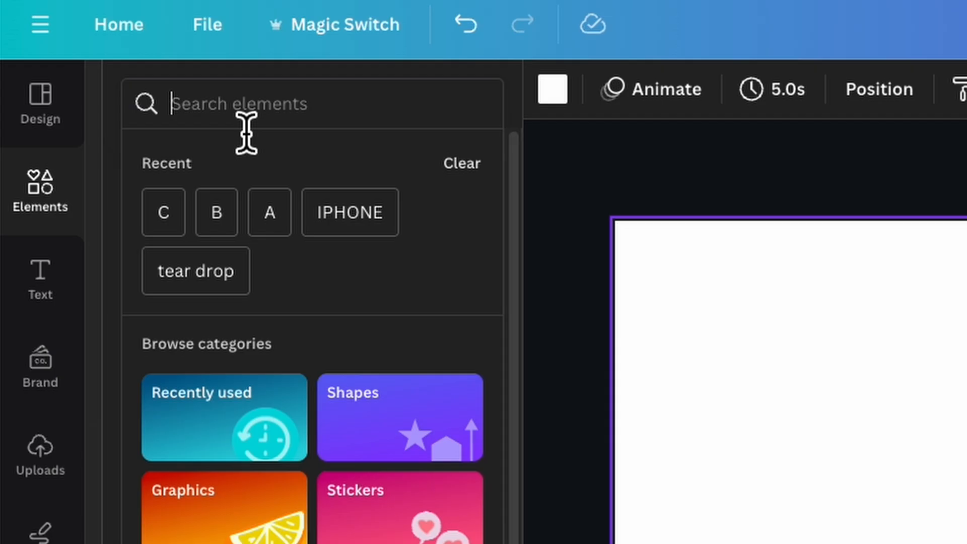
pyautogui.write('sales')
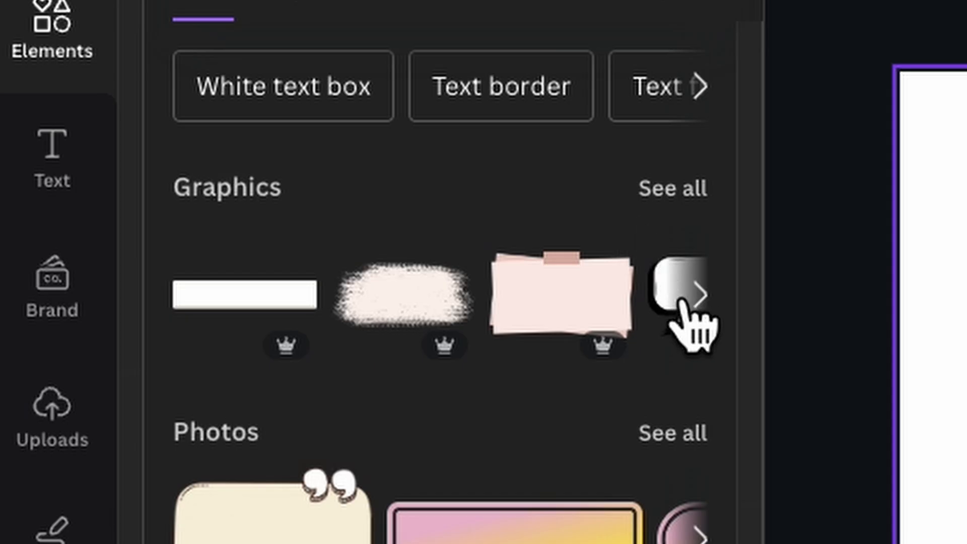
pyautogui.click(919, 27)
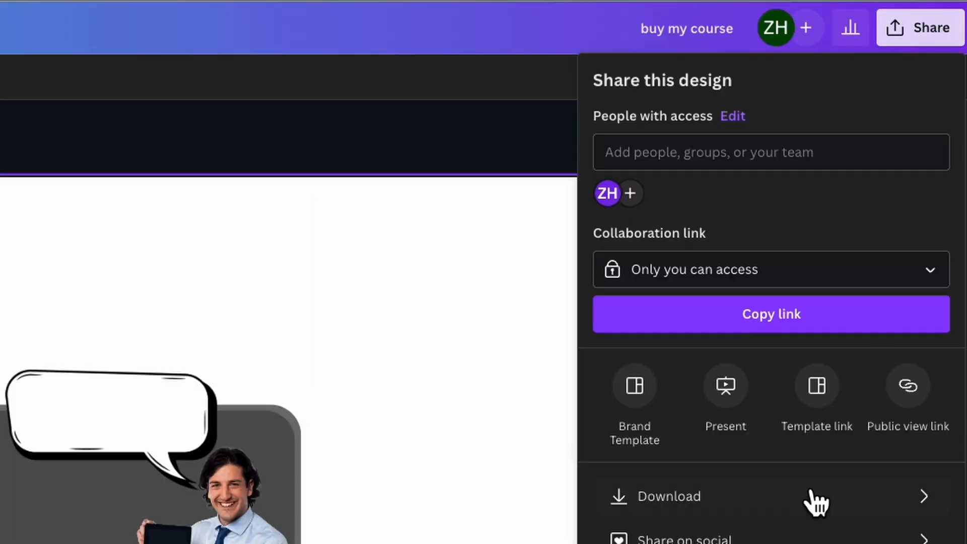
# Step: Download the Canva design and set the Text+ caption font to Rubik
pyautogui.click(668, 495)
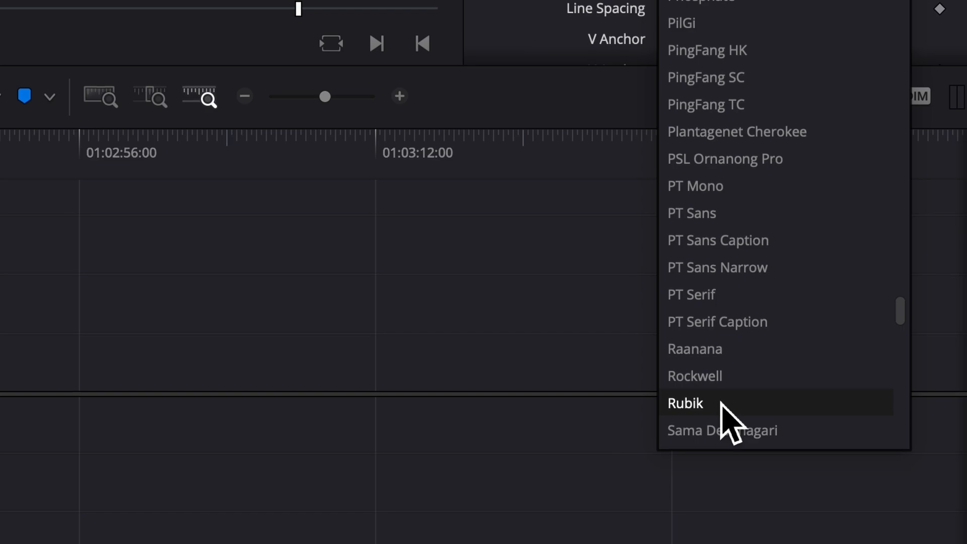
pyautogui.click(685, 403)
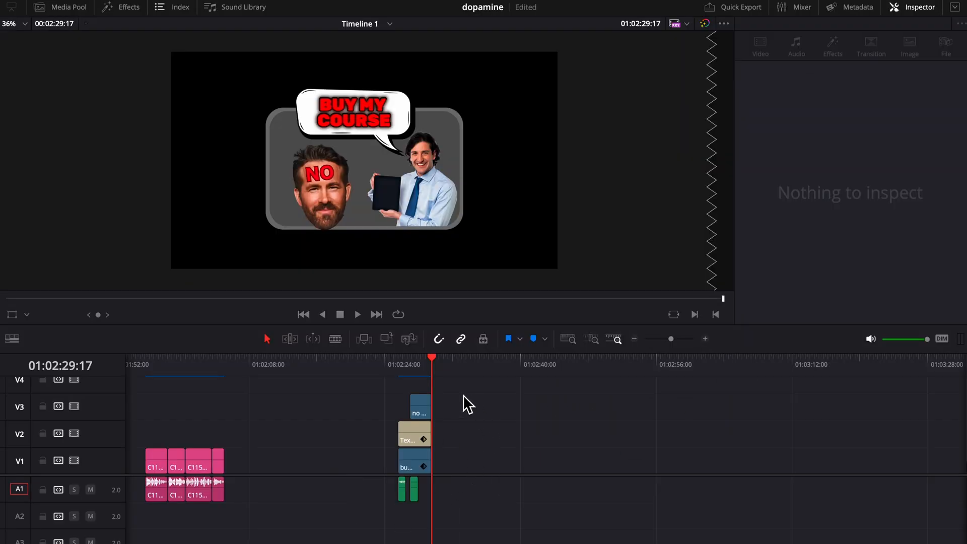
# Step: Combine the stacked graphic, text and face clips into a new compound clip
pyautogui.rightClick(411, 465)
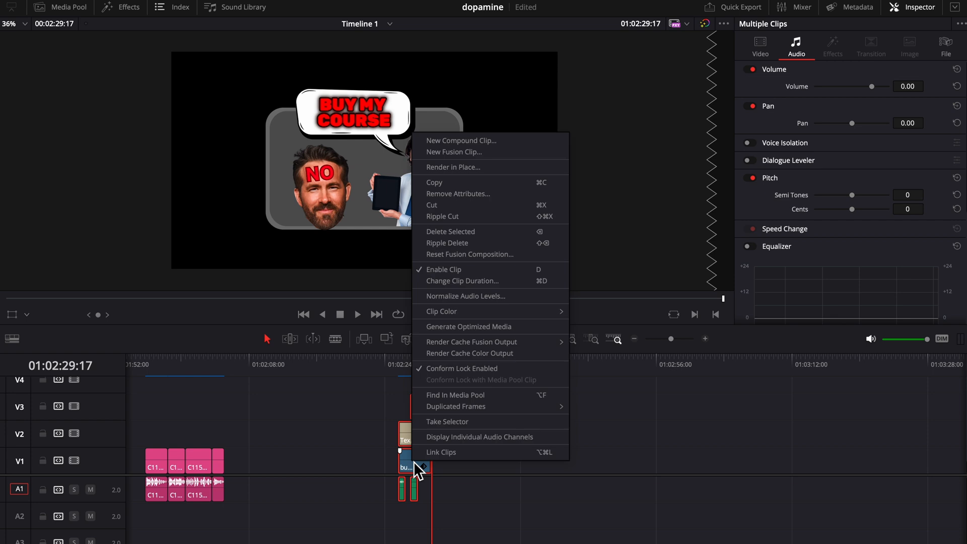
pyautogui.click(461, 140)
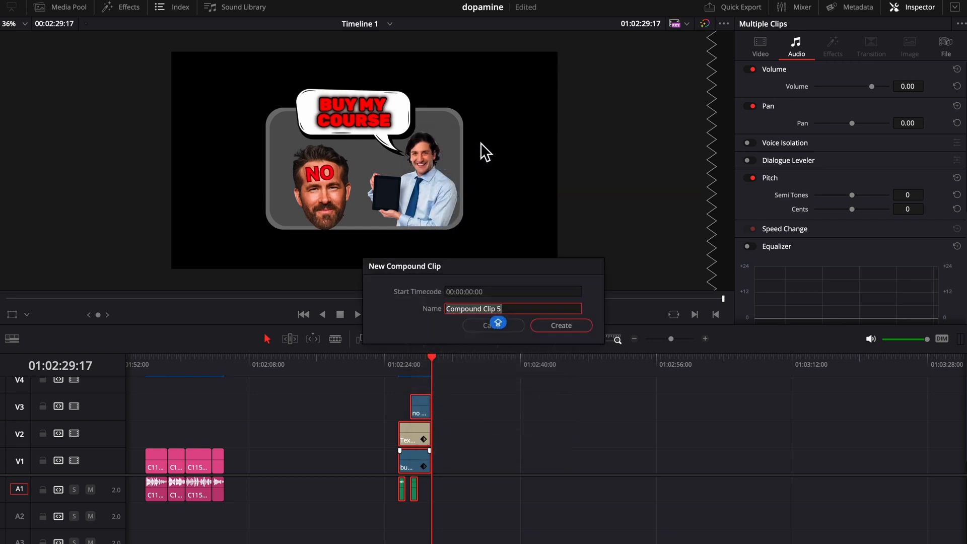
pyautogui.click(560, 325)
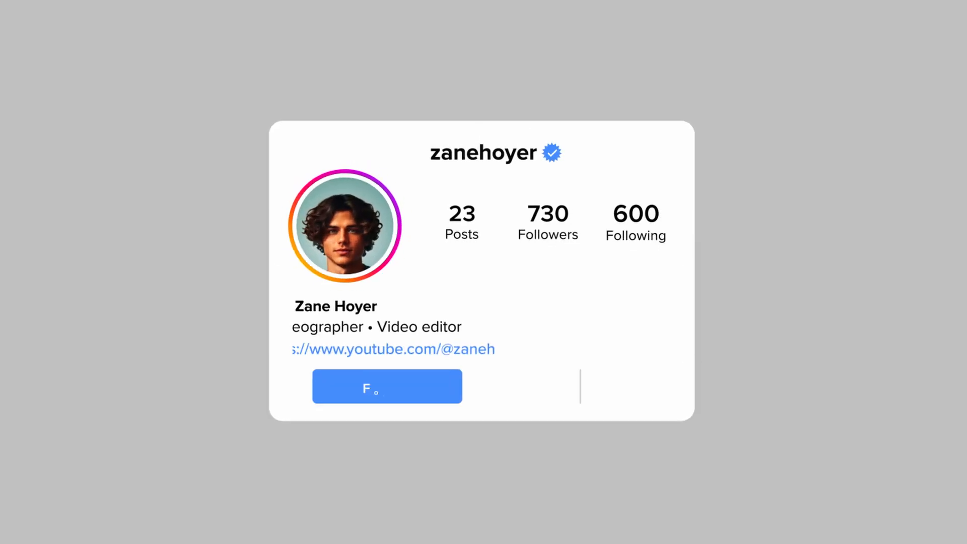
# Step: Filter videofx.com templates by Instagram and open Instagram Profile Banner 3
pyautogui.click(387, 386)
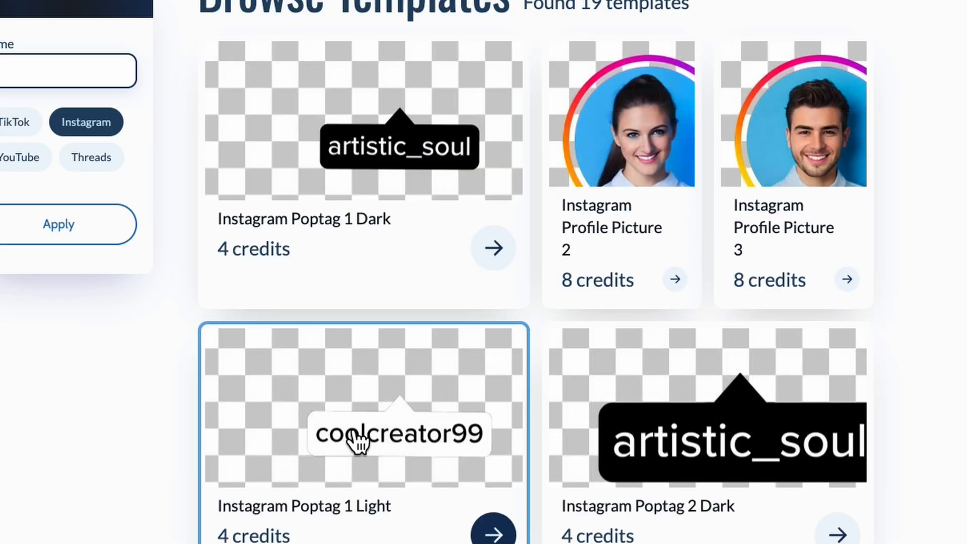
pyautogui.scroll(-3)
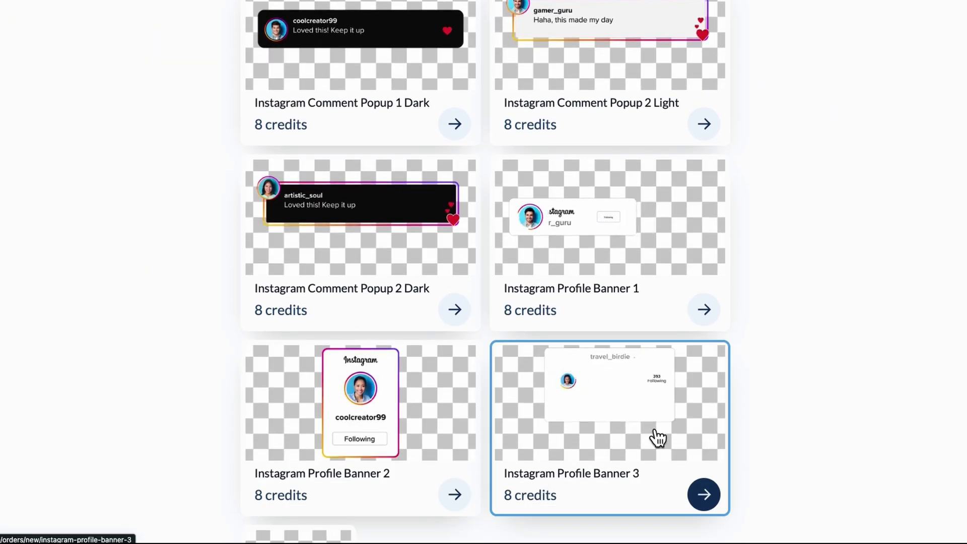
pyautogui.click(703, 494)
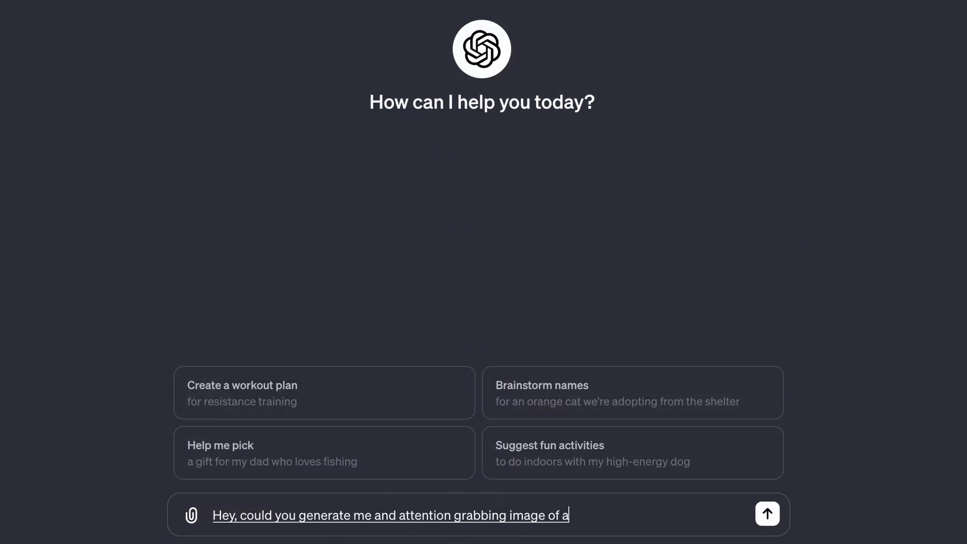
# Step: Type a ChatGPT image prompt about a guy texting a client, holding green money
pyautogui.write('guy texting a client on his phone I really')
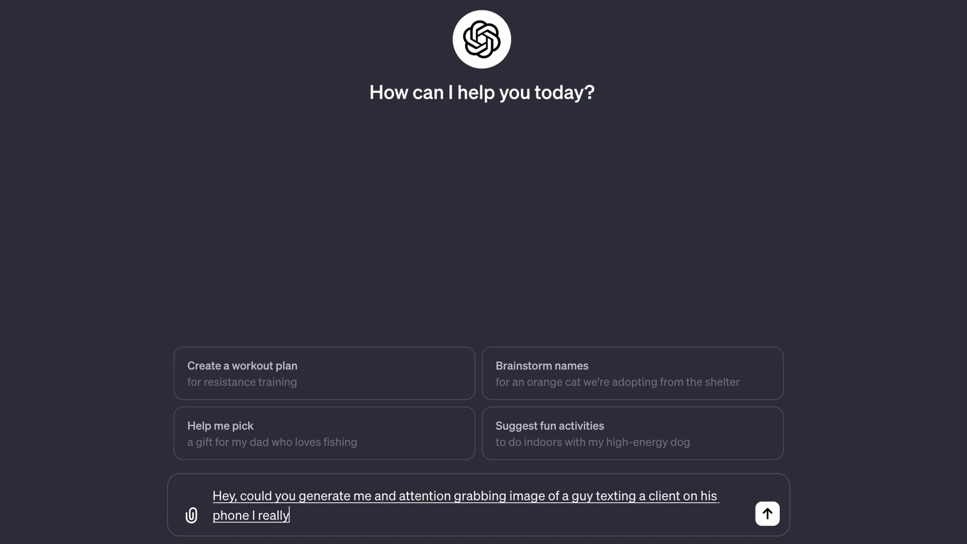
pyautogui.write("let's give him green mon")
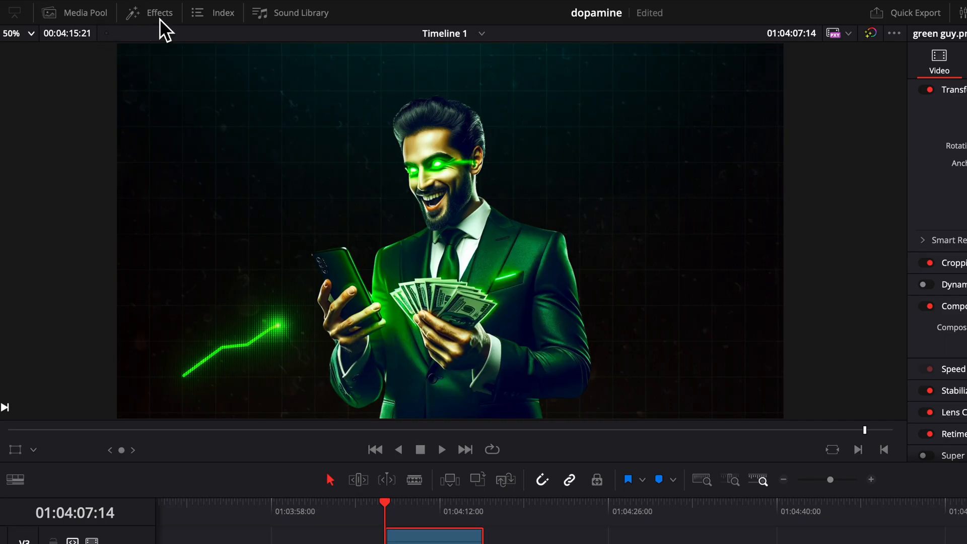
# Step: Apply ease in to the second Position Y keyframe of the money image clip
pyautogui.click(159, 12)
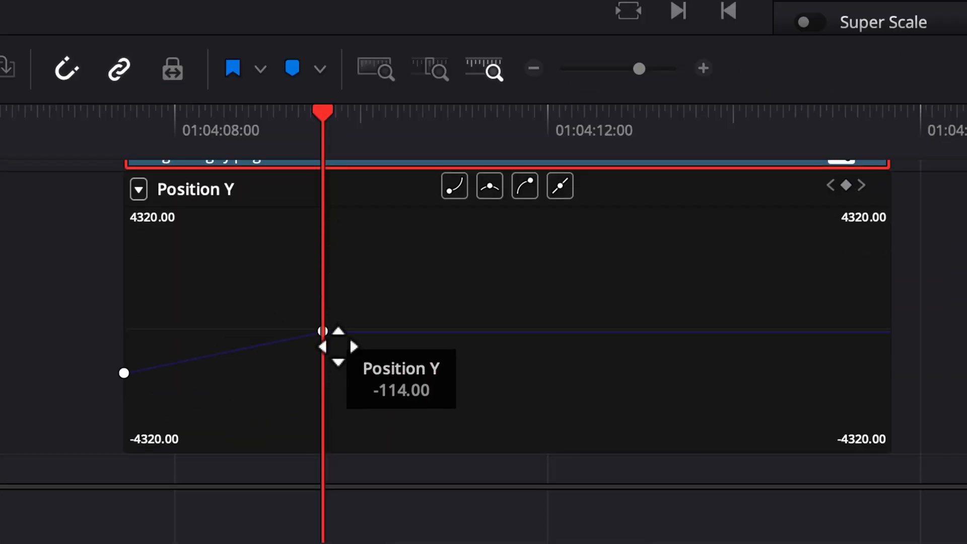
pyautogui.click(524, 187)
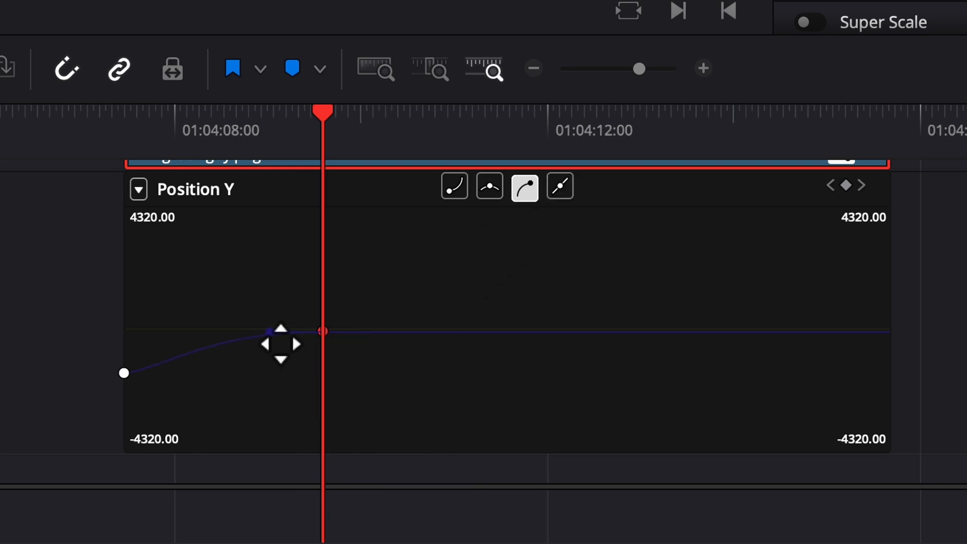
pyautogui.click(454, 187)
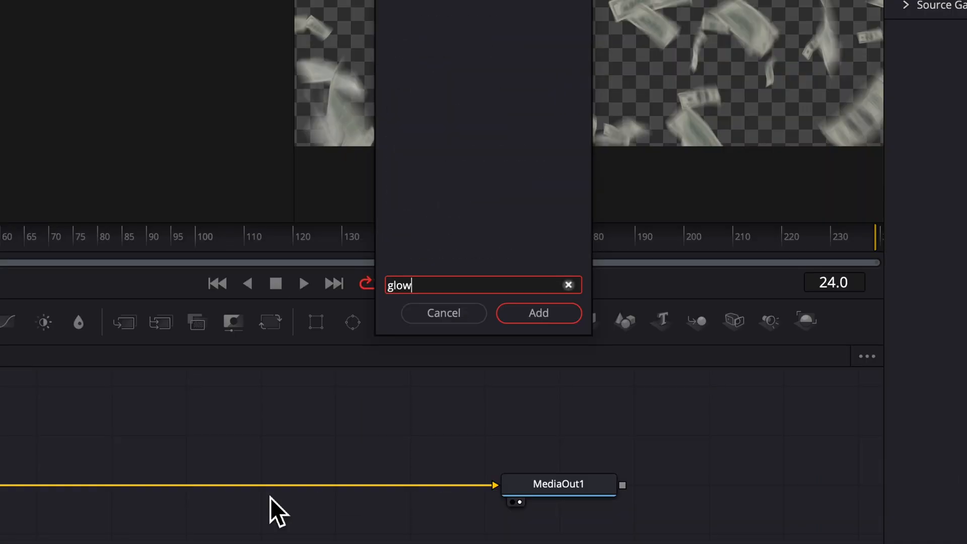
# Step: Add a green Glow node to the money footage, then adjust the camera shake speed
pyautogui.click(538, 312)
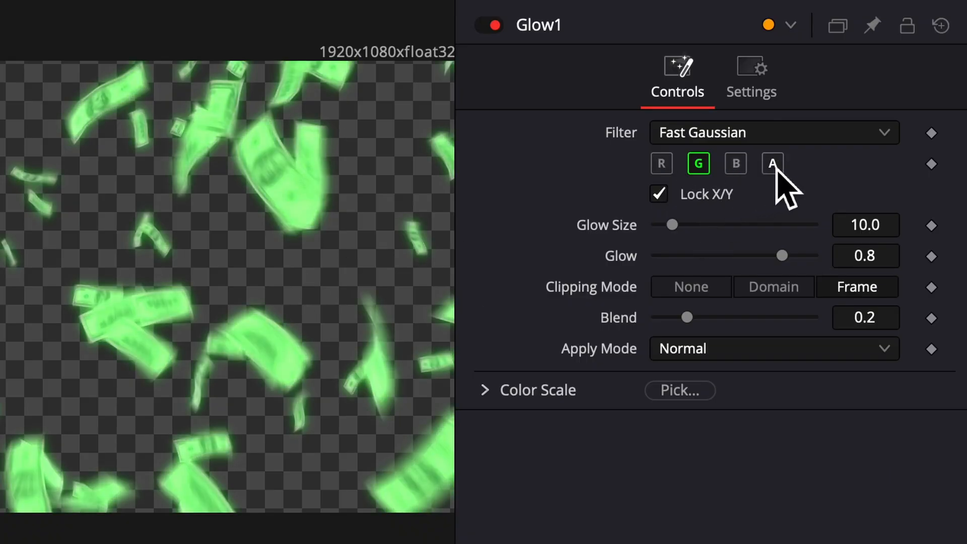
pyautogui.moveTo(782, 255); pyautogui.dragTo(779, 255)
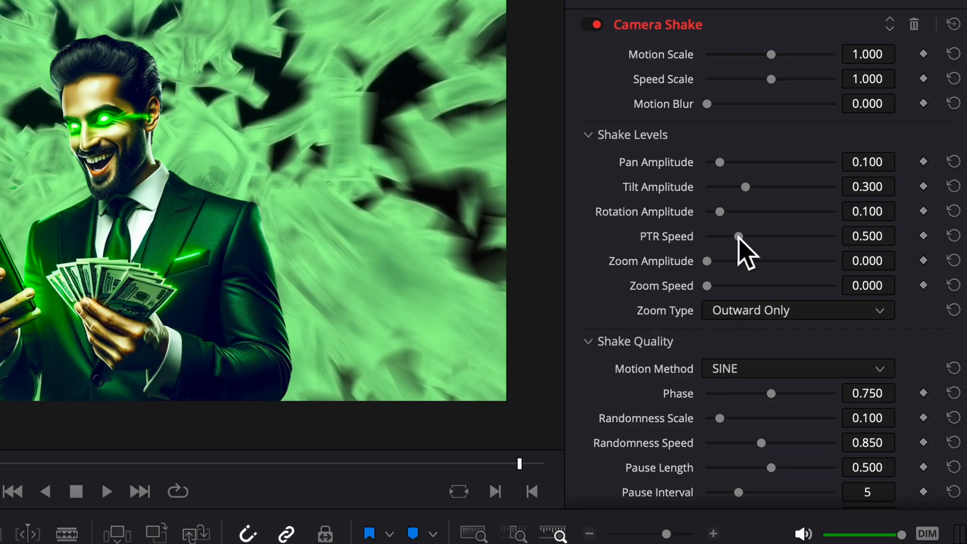
pyautogui.moveTo(738, 236); pyautogui.dragTo(717, 236)
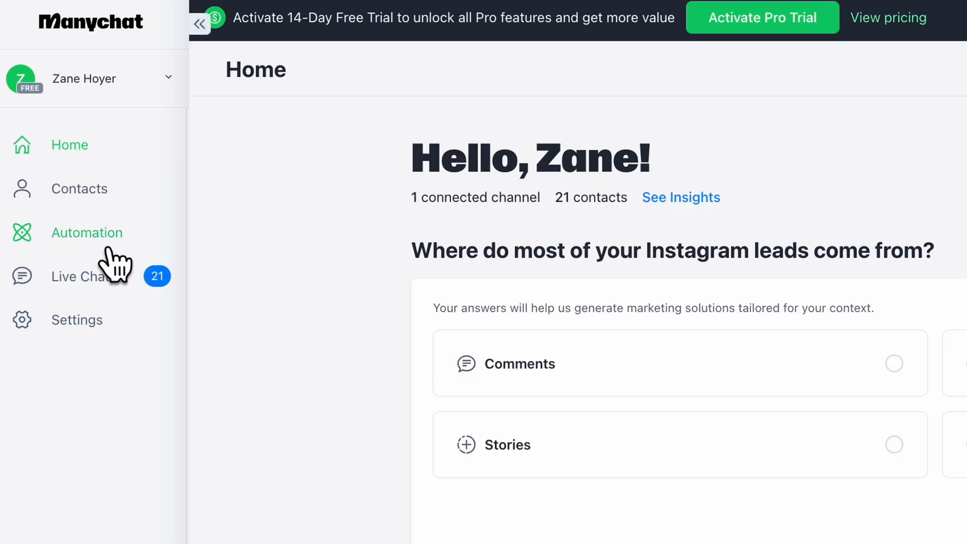
# Step: Start a blank ManyChat automation triggered by Post or Reel comments
pyautogui.click(87, 233)
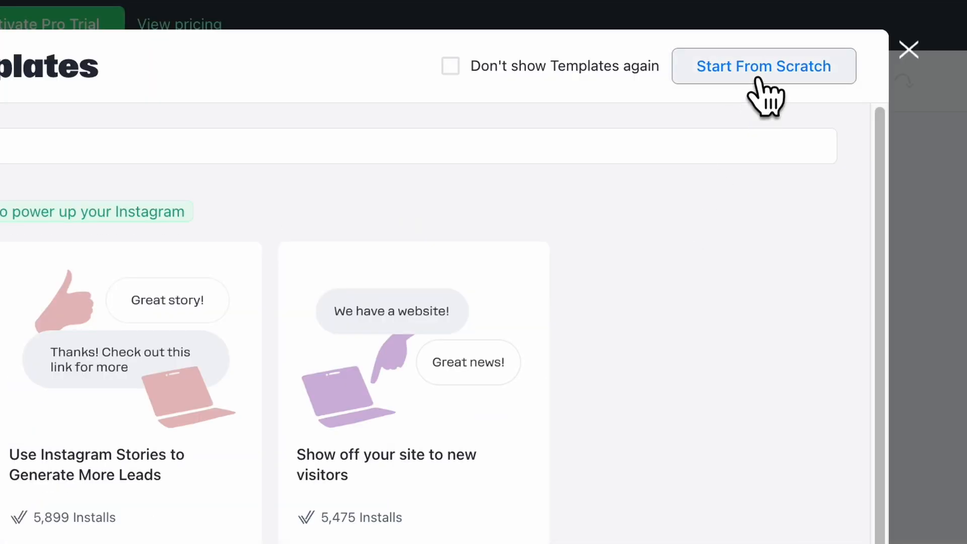
pyautogui.click(762, 66)
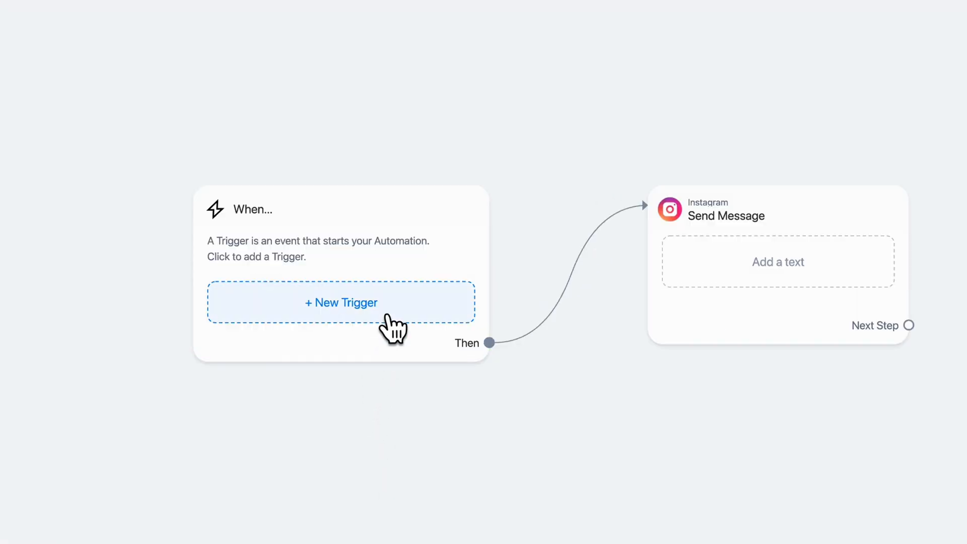
pyautogui.click(341, 302)
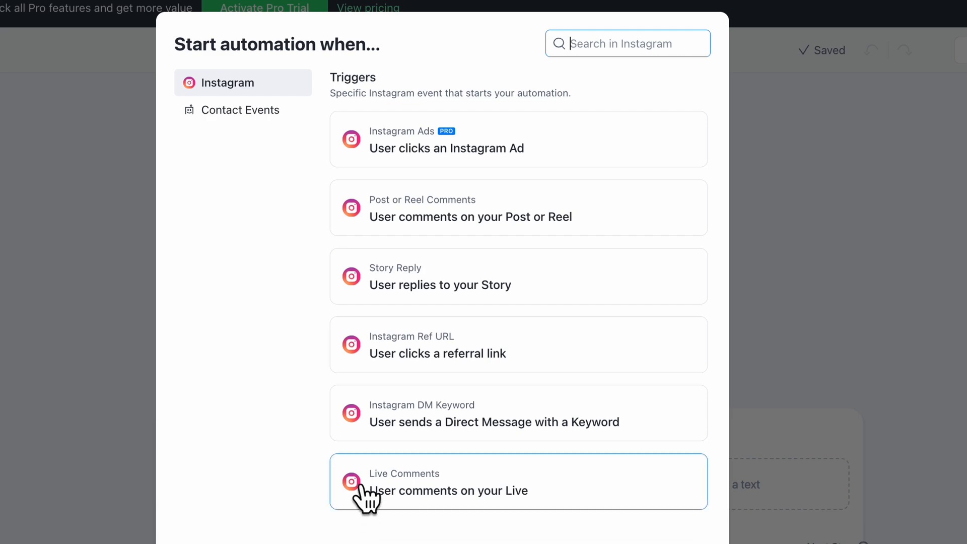
pyautogui.click(518, 208)
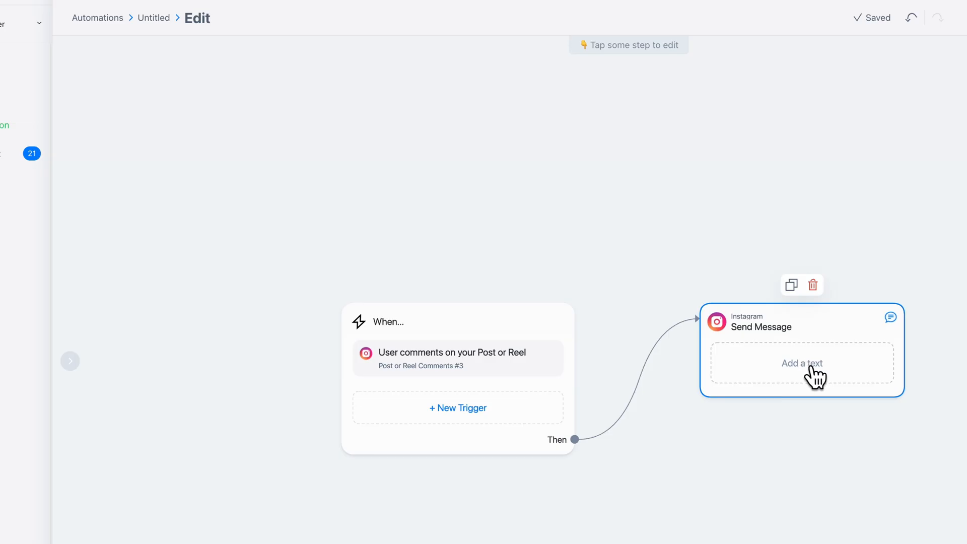
# Step: Enable public auto-replies with the reply 'Thanks, sending over!'
pyautogui.click(801, 363)
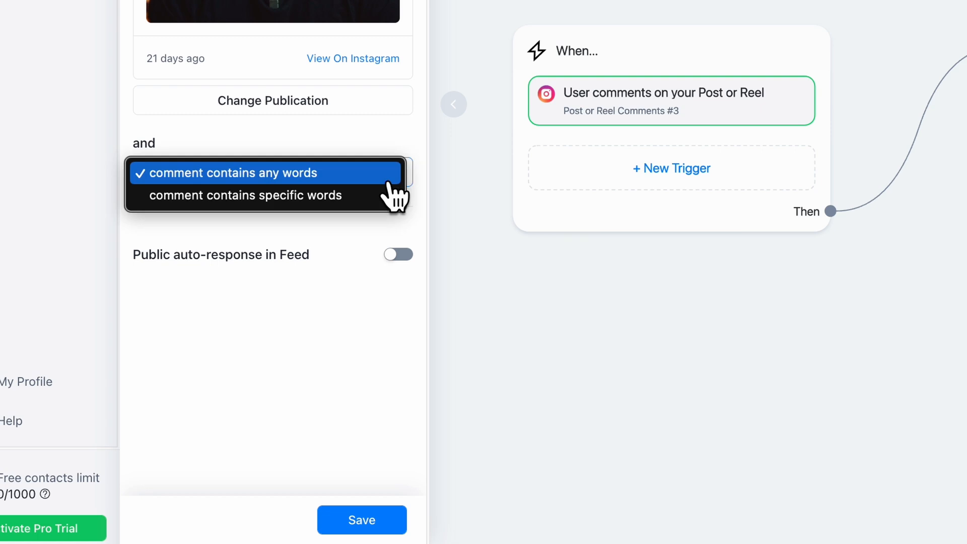
pyautogui.moveTo(245, 195)
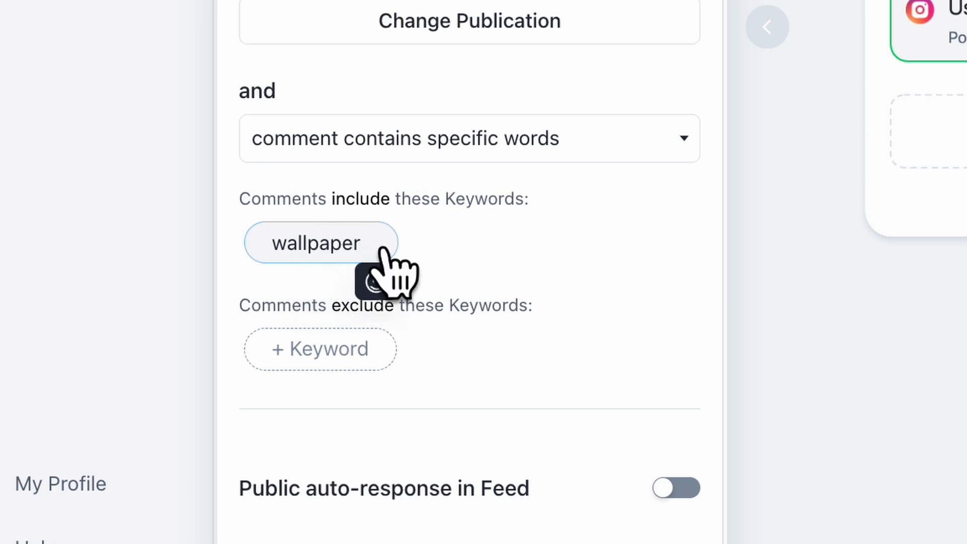
pyautogui.click(675, 487)
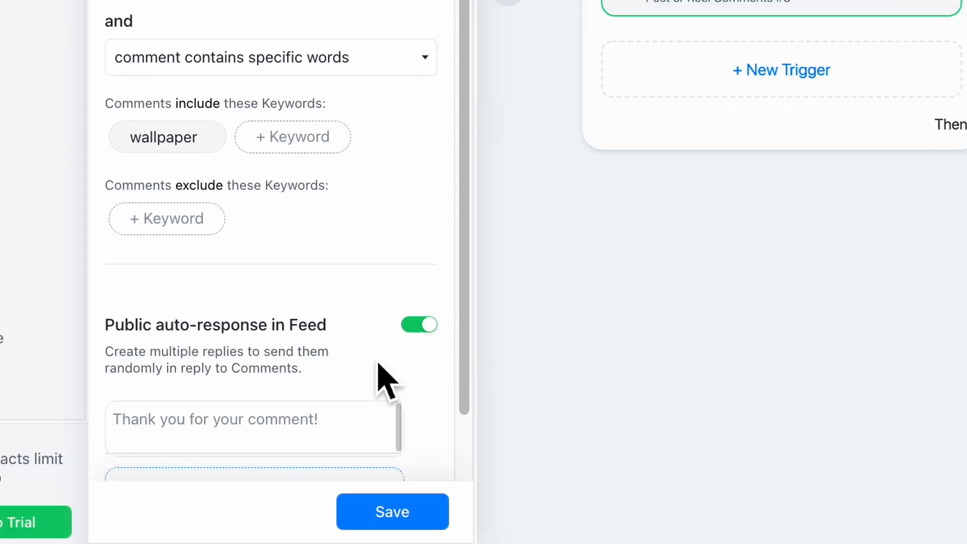
pyautogui.write('Thanks, sending o')
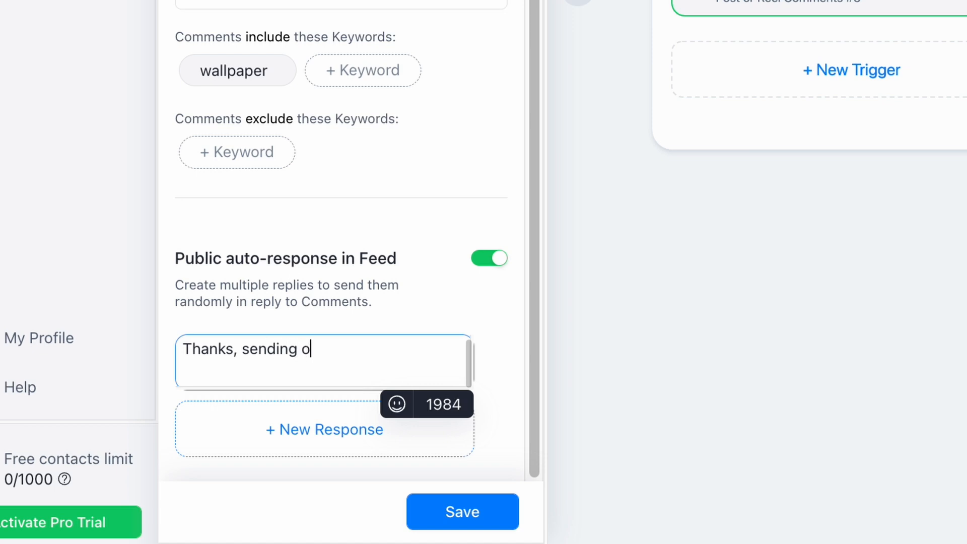
# Step: Add a second public reply 'Just sent you a DM!' and save the trigger
pyautogui.click(324, 429)
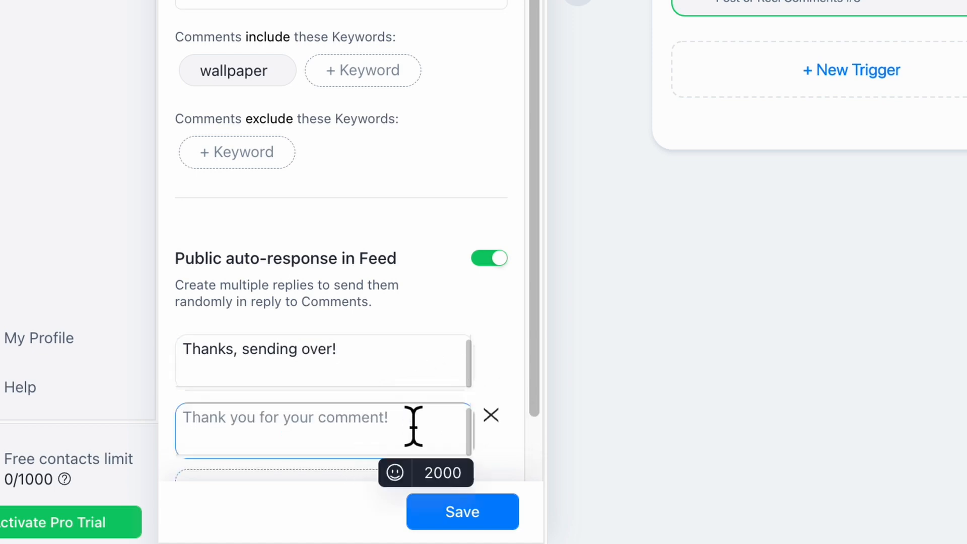
pyautogui.write('Just sent you a DM!')
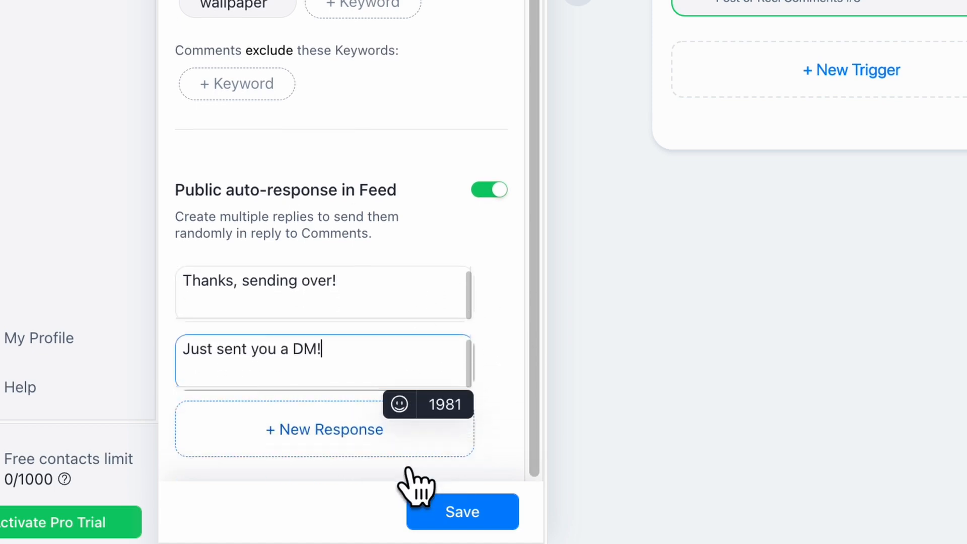
pyautogui.click(461, 511)
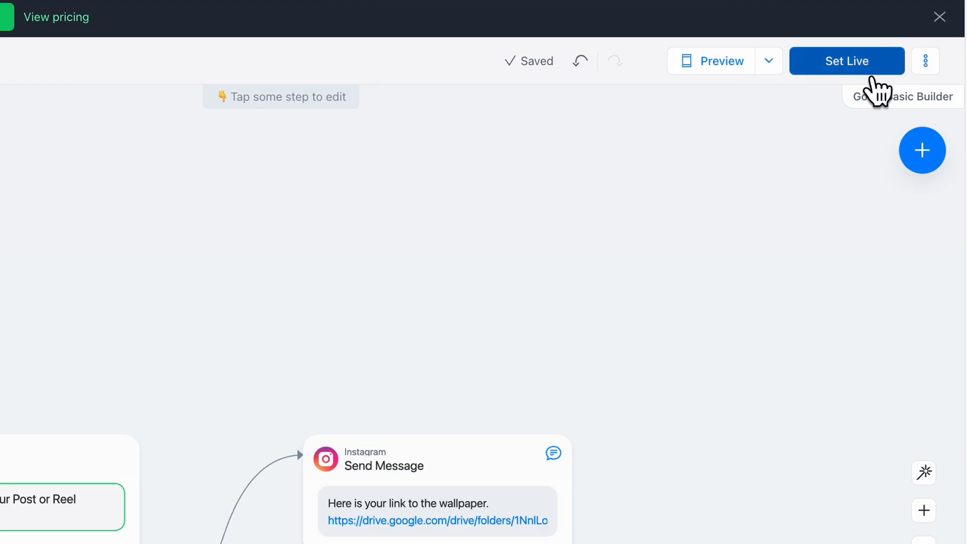